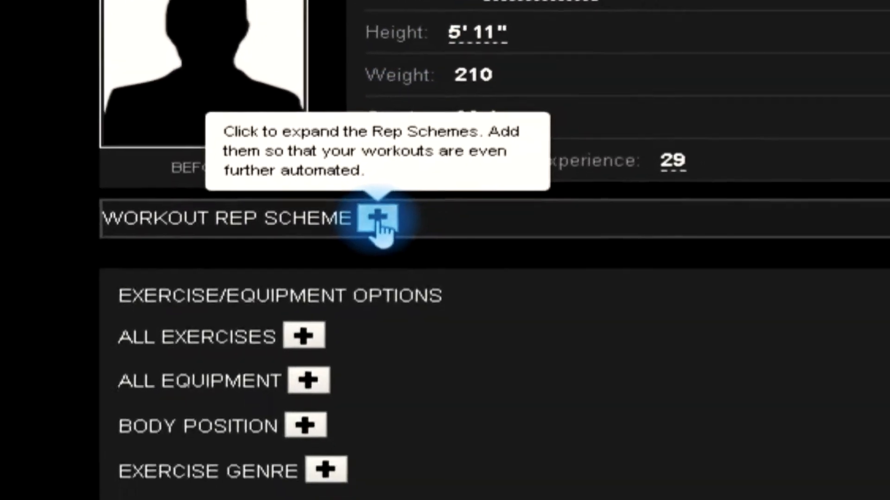
Step: Expand the Workout Rep Scheme section to reveal the weekly reps and 1-rep-max percentages
{"action": "left_click", "coordinate": [376, 218]}
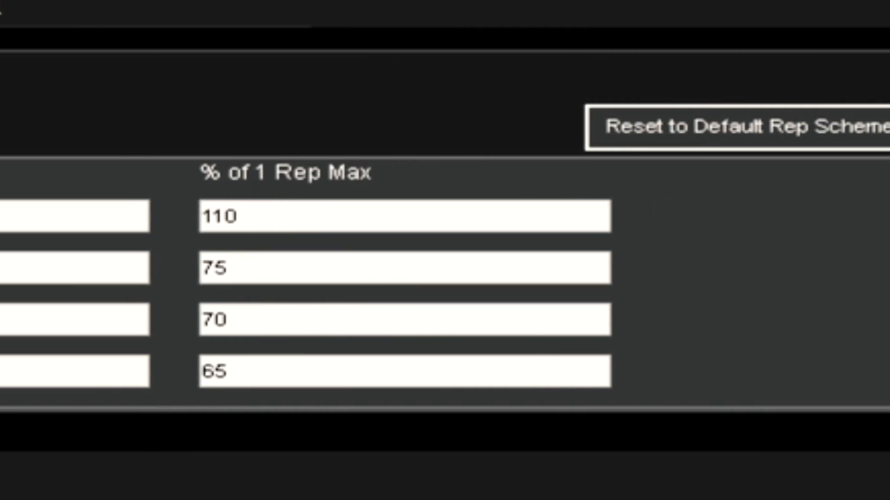
Step: Add a Week 5 interval with 15 reps, keeping 60% of 1-rep max
{"action": "left_click", "coordinate": [624, 127]}
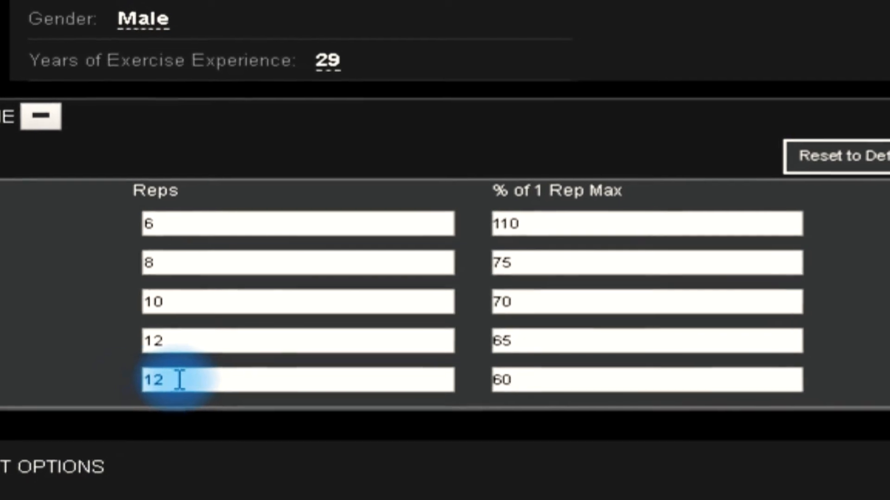
{"action": "type", "text": "15"}
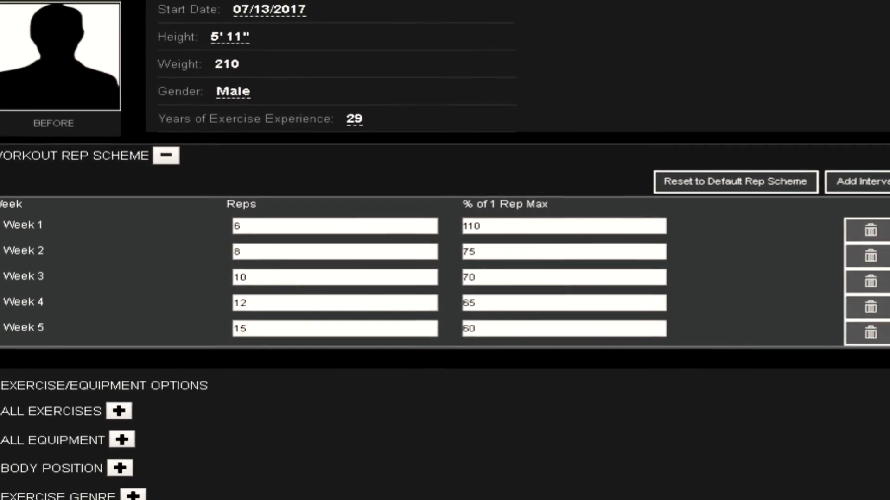
{"action": "scroll", "scroll_direction": "up", "scroll_amount": 3}
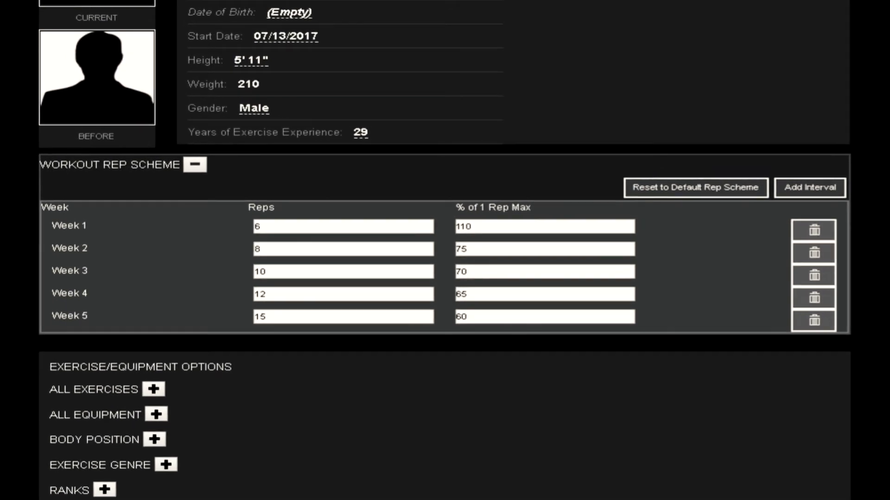